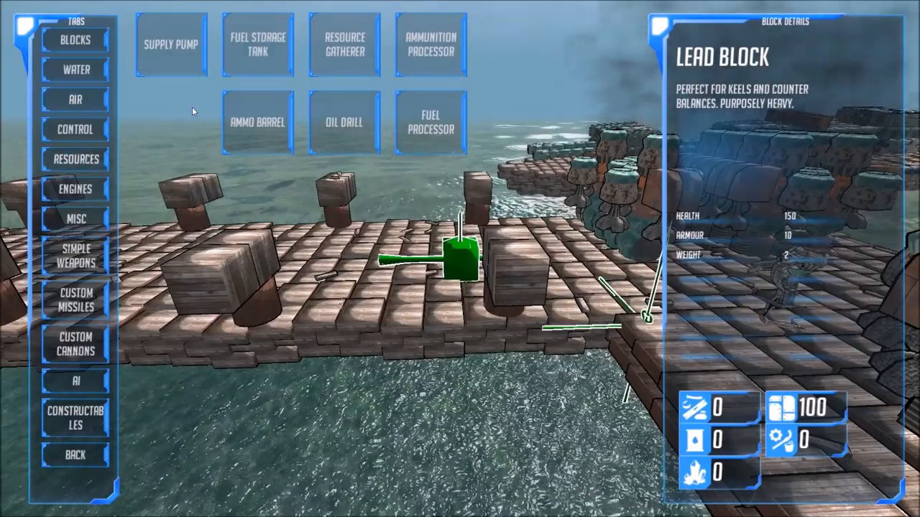
Review the Resource Gatherer and Oil Drill entries in the Resources block list
click(345, 45)
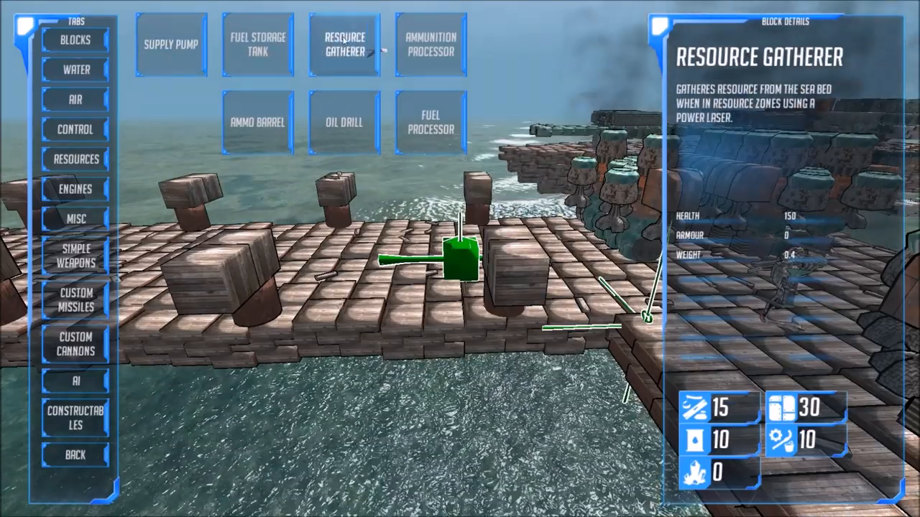
click(345, 120)
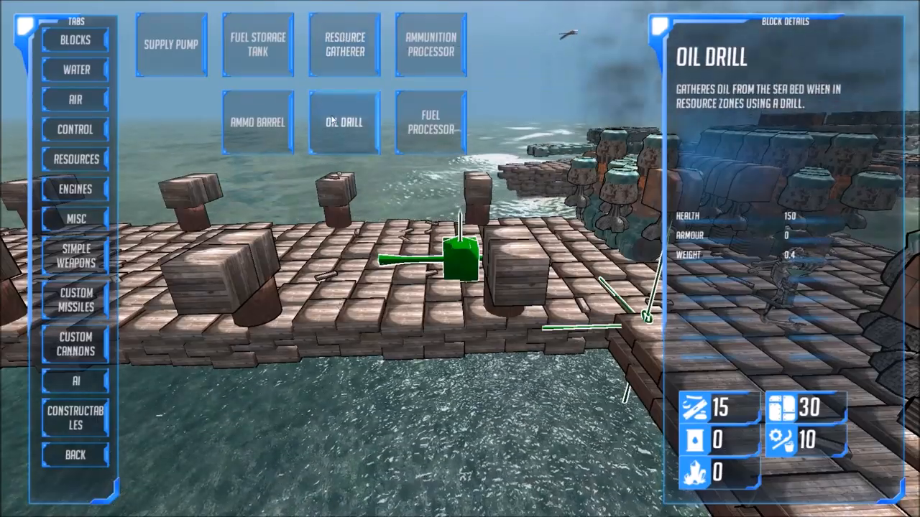
click(345, 44)
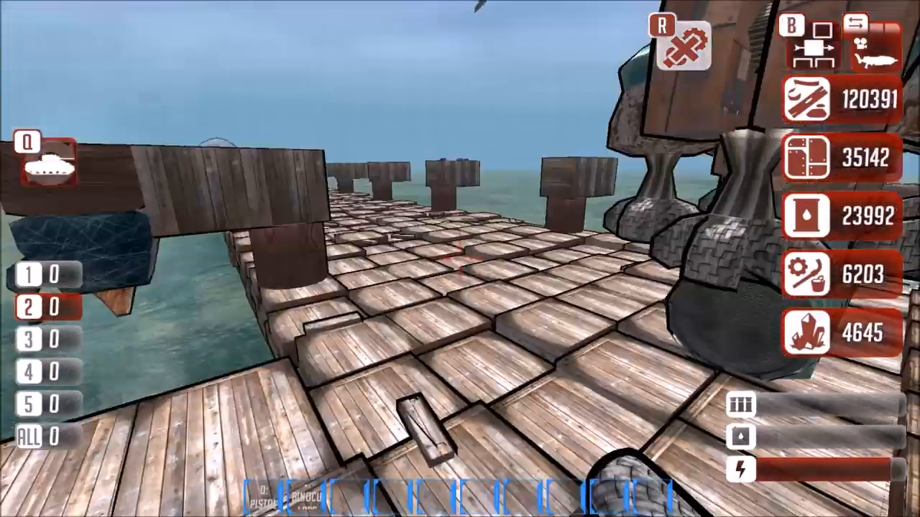
Bring up the area map showing the region grid and Cordale's description
key(q)
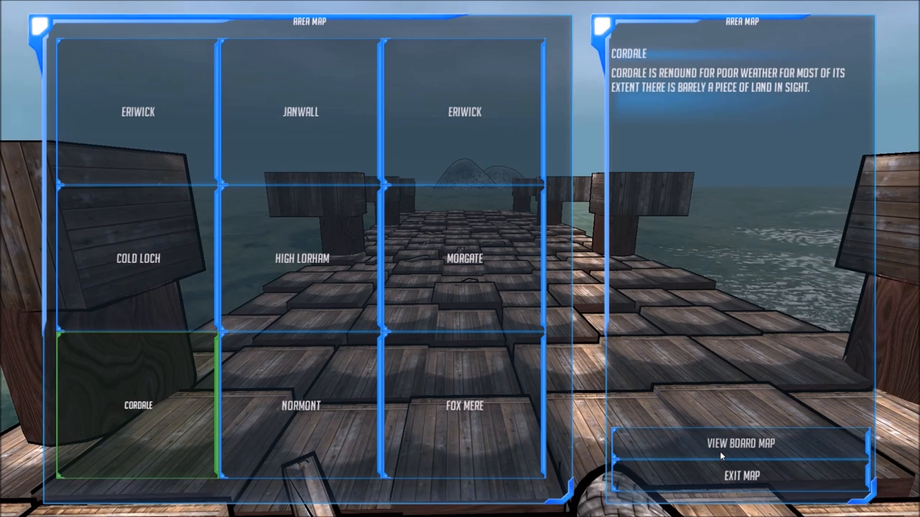
Exit the area map to reach the in-game pause menu with its extras list
click(742, 443)
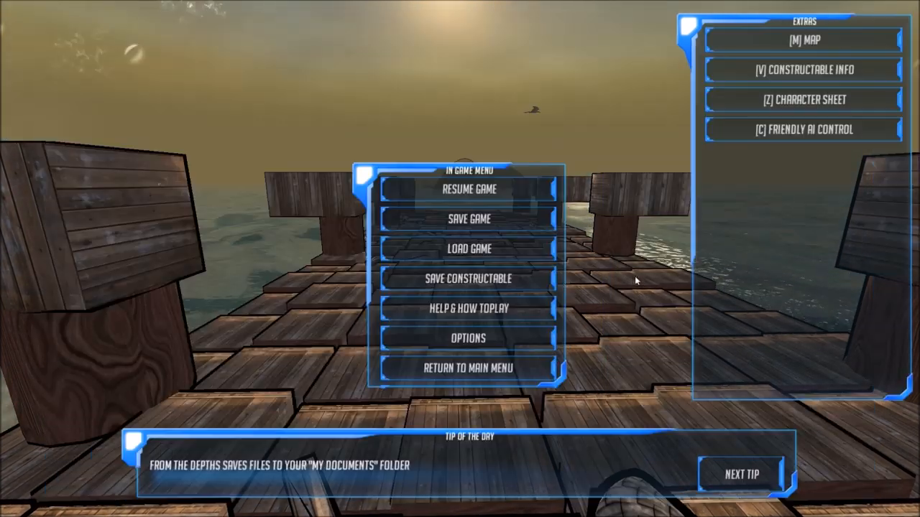
click(469, 188)
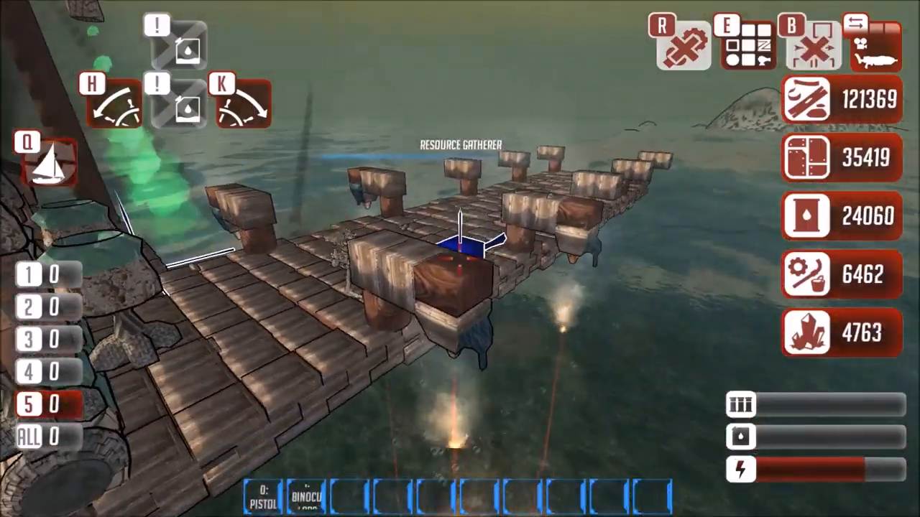
Return to build mode to start placing resource gatherers along the deck edges
key(q)
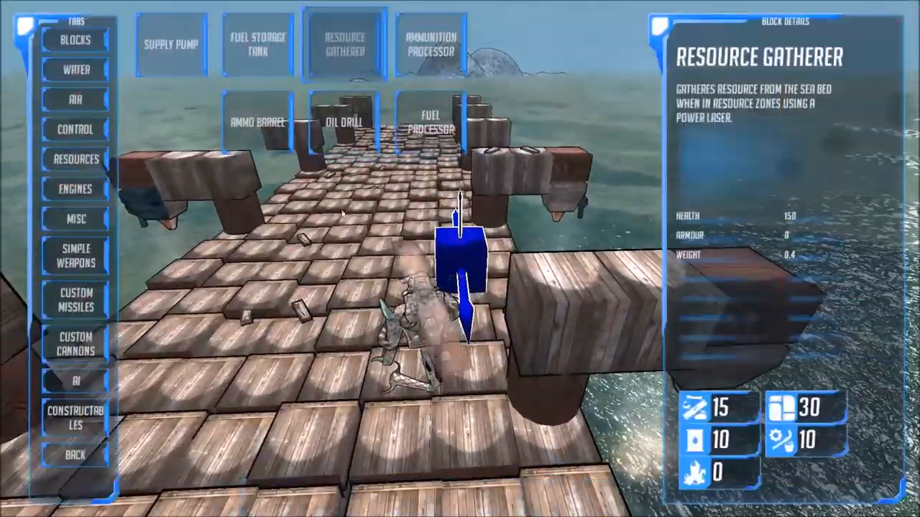
Select the Fuel Processor from the Resources list after the drills and tanks are placed
click(170, 45)
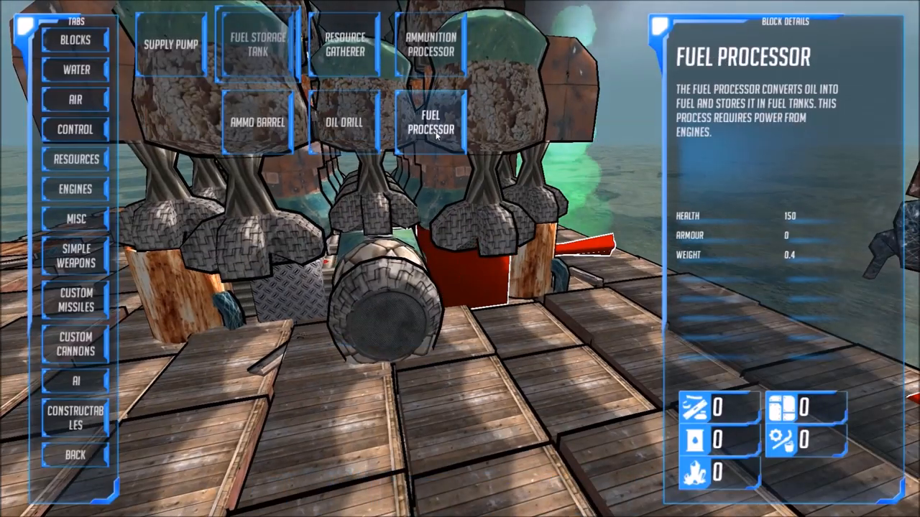
Select the Resource Gatherer again to place beside the ammo barrels
click(344, 121)
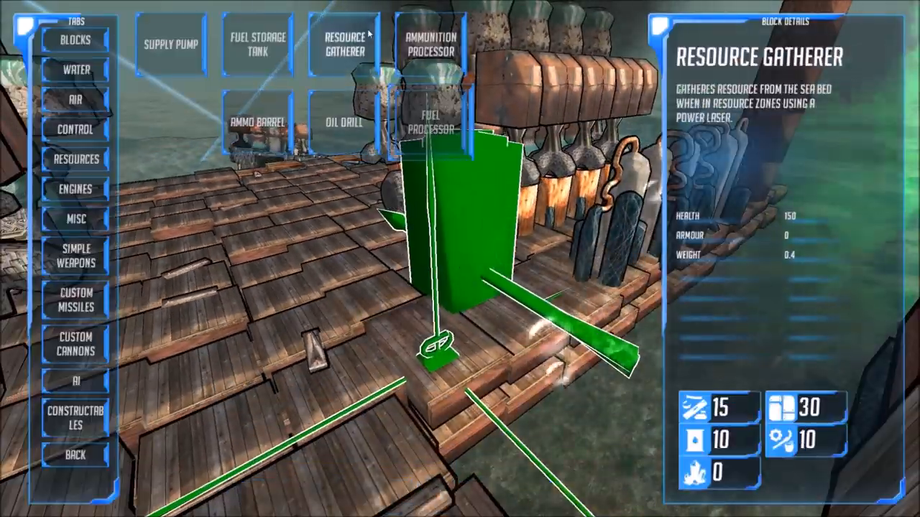
click(344, 122)
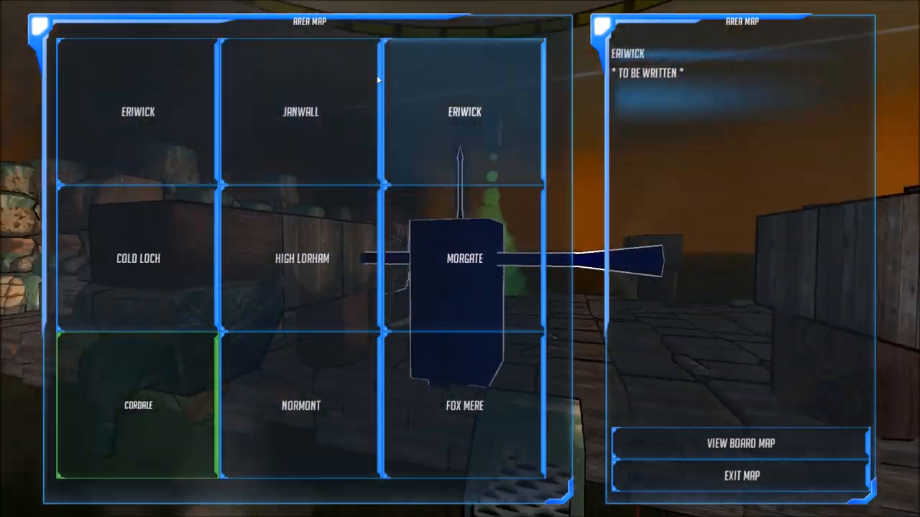
Switch from the area map to the Eriwick board map with its numbered grid squares
click(740, 443)
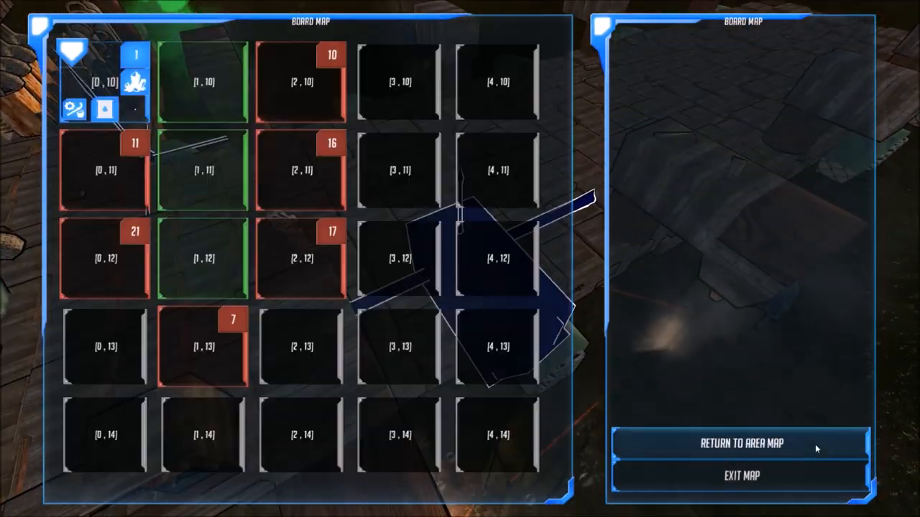
Exit the board map and reopen the Resources block list with the supply pump shown
click(104, 81)
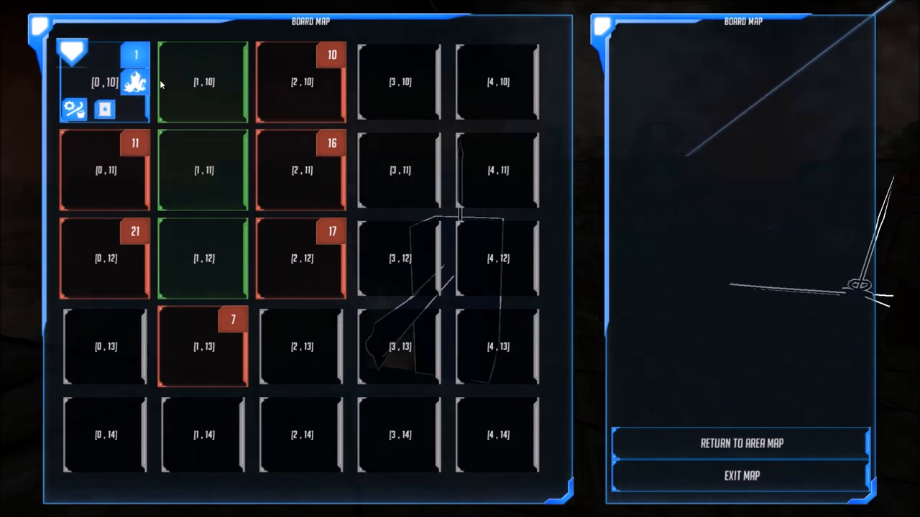
click(104, 81)
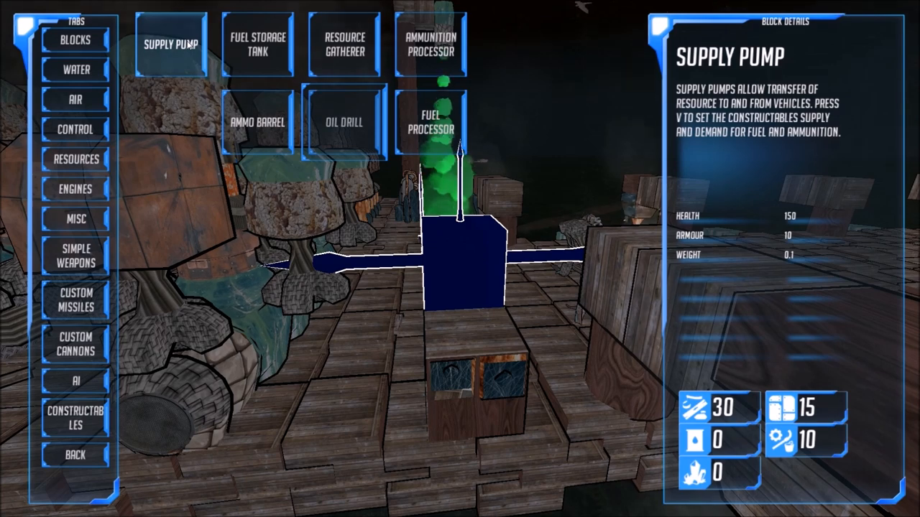
click(345, 121)
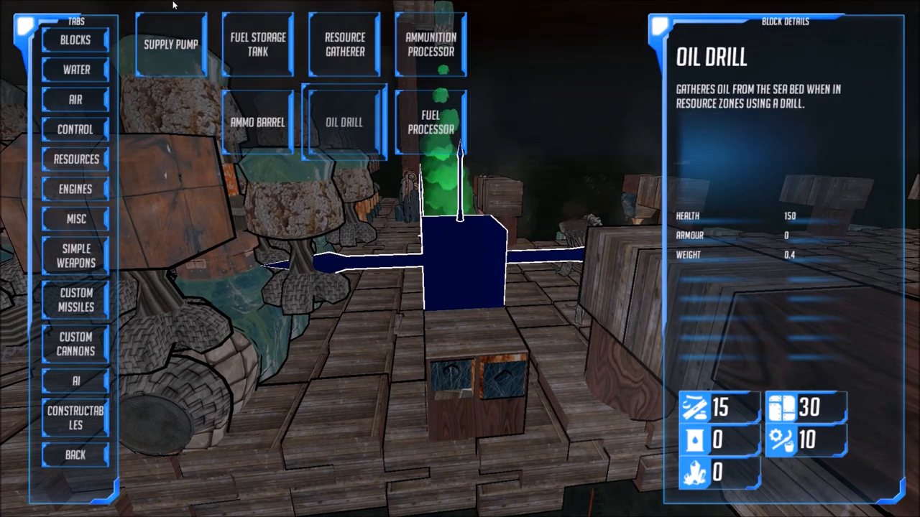
click(169, 44)
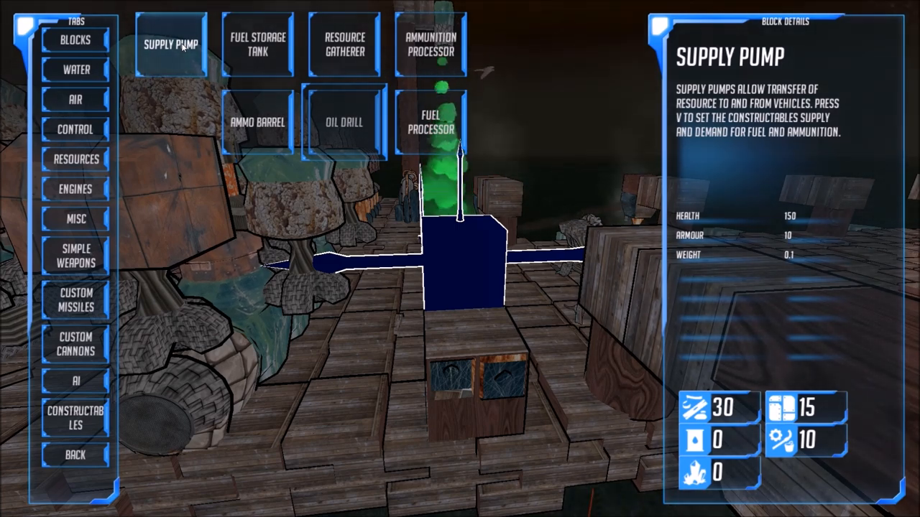
click(343, 122)
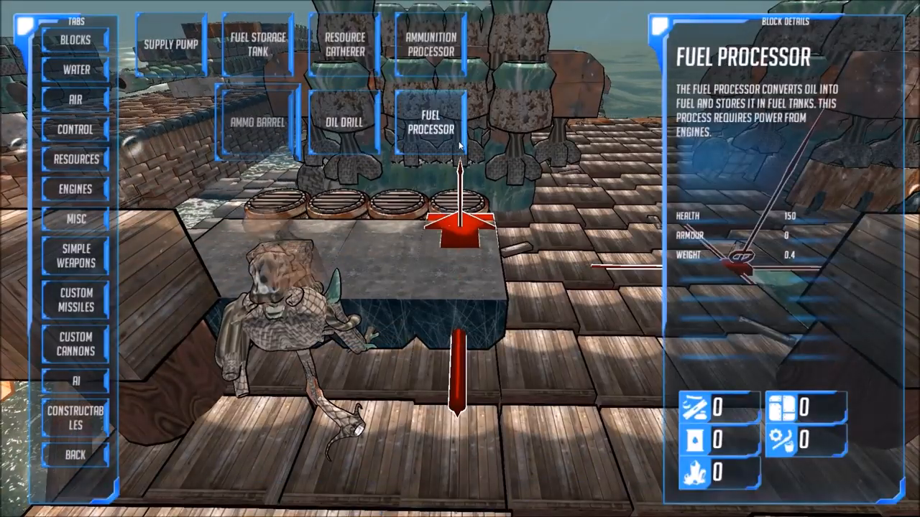
Check the Fuel Storage Tank entry, then select the Supply Pump with its transfer details
click(257, 43)
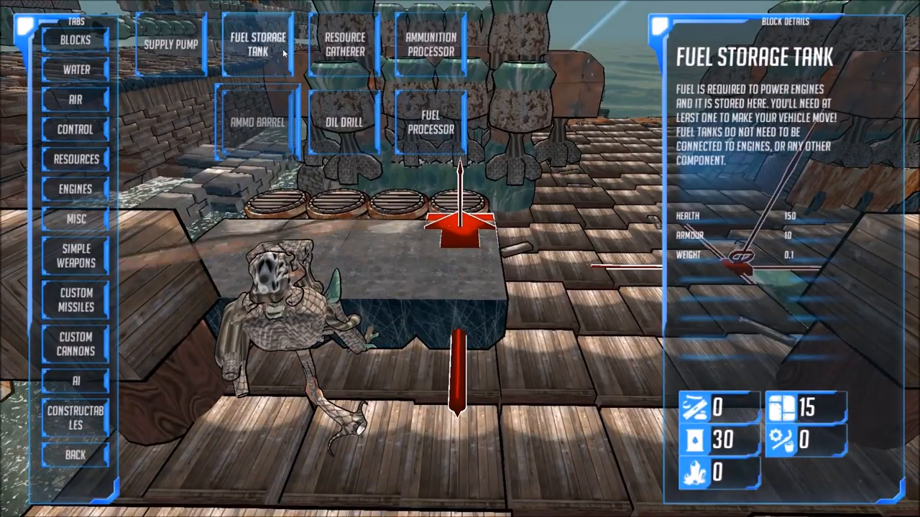
click(169, 43)
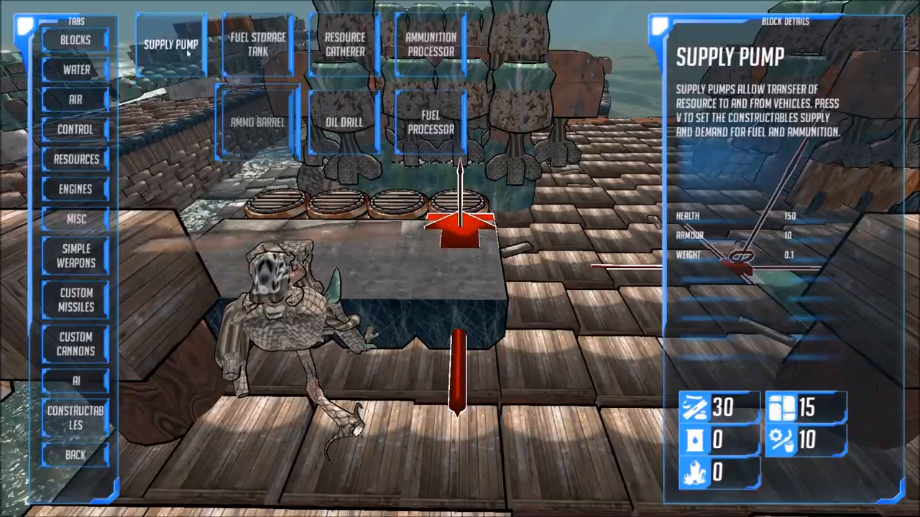